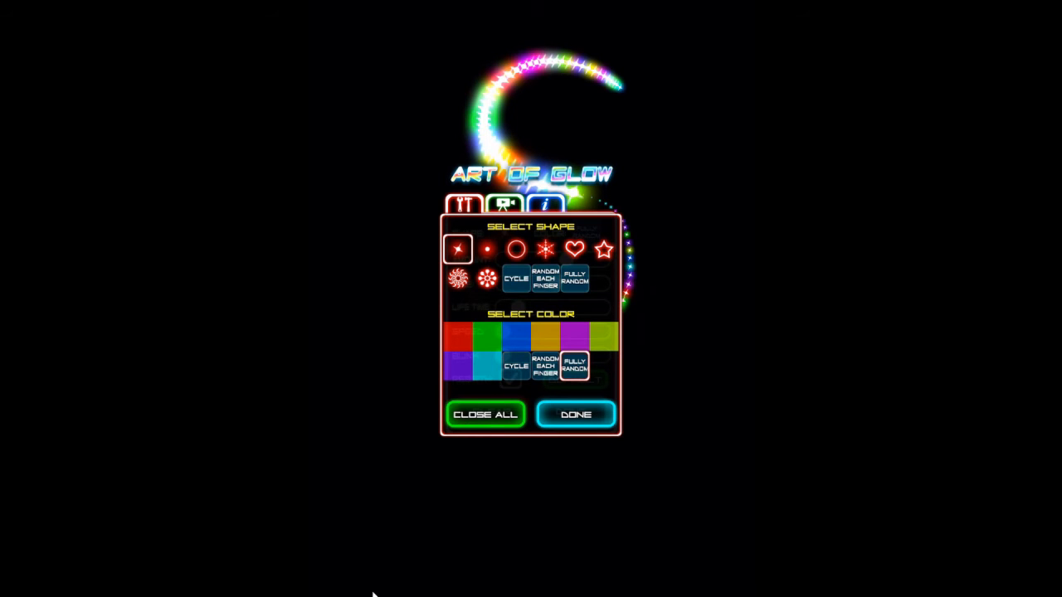
- Choose the heart particle shape and return to drawing glowing heart-trail strokes
{"action": "left_click", "coordinate": [574, 250]}
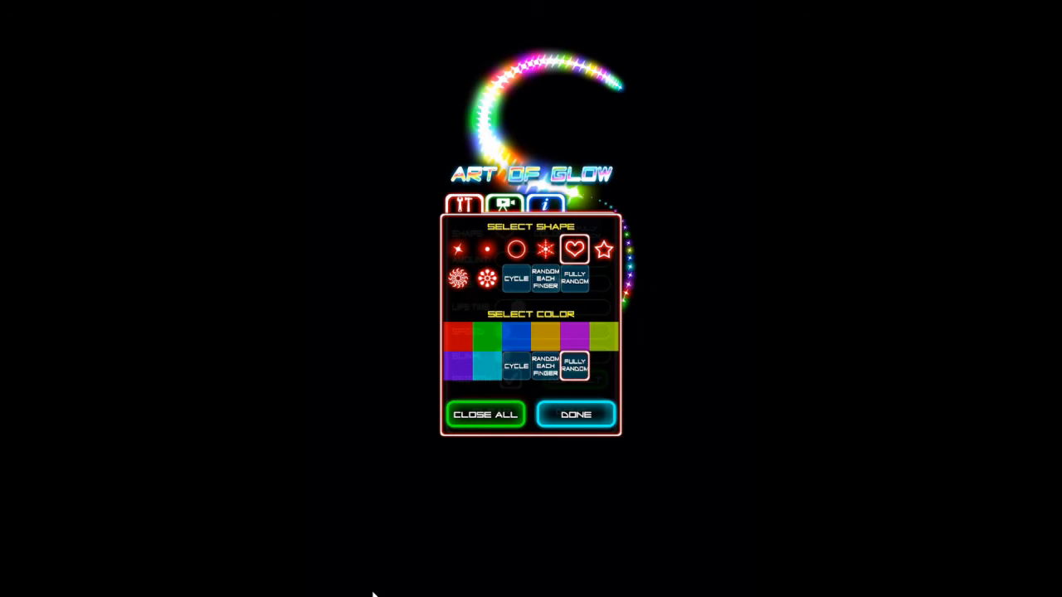
{"action": "left_click", "coordinate": [575, 414]}
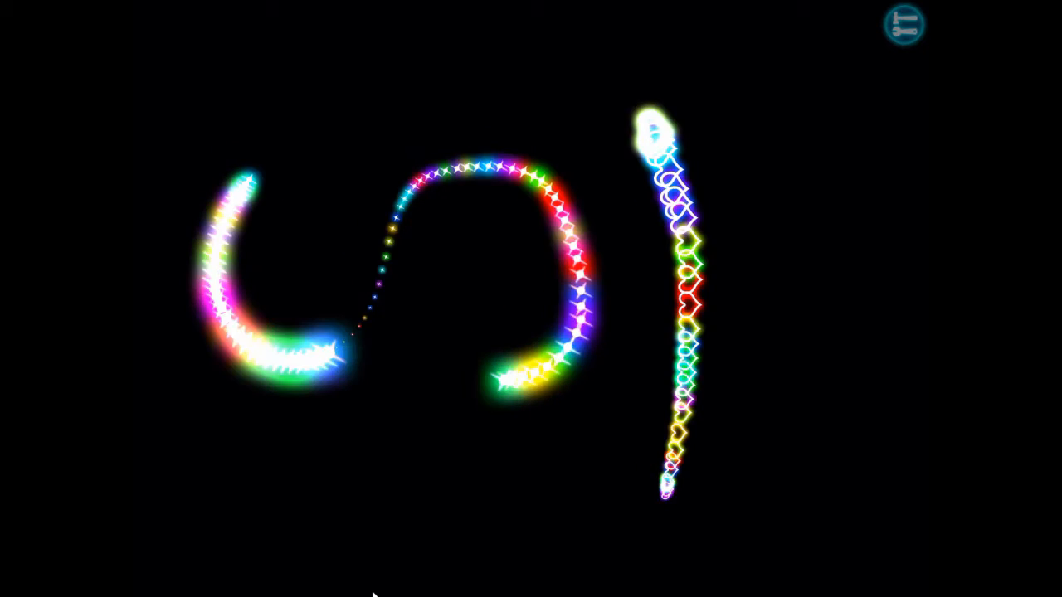
- Pick a new particle shape from settings and draw more glowing strokes across the canvas
{"action": "left_click", "coordinate": [907, 23]}
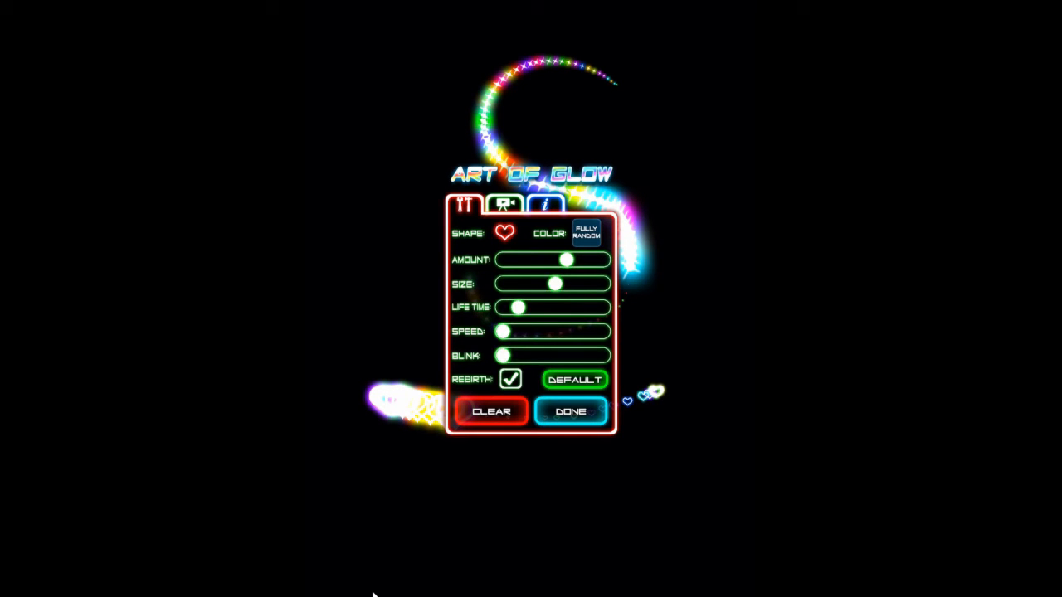
{"action": "left_click", "coordinate": [498, 233]}
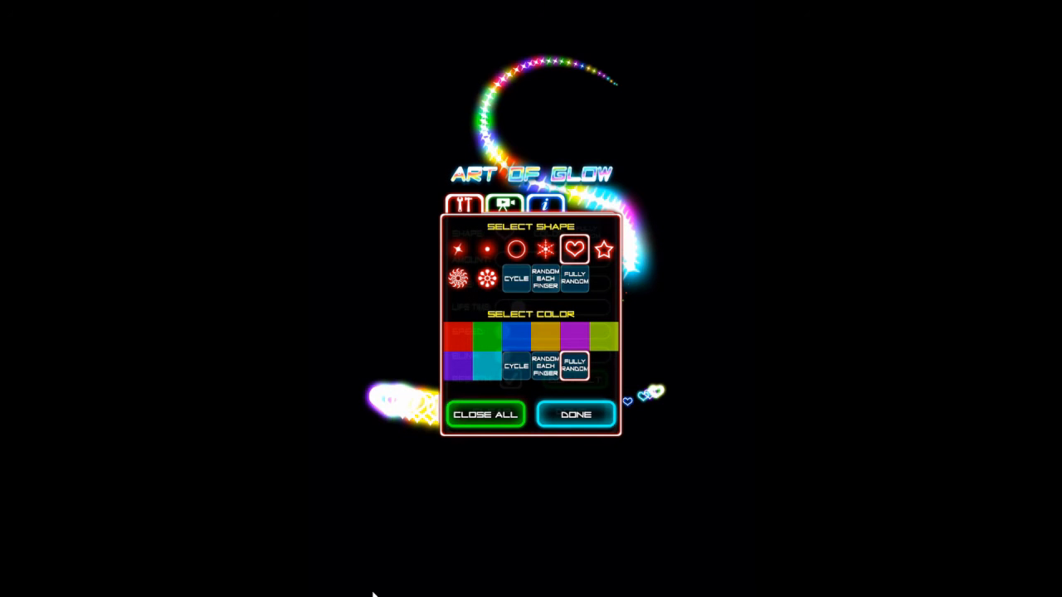
{"action": "left_click", "coordinate": [576, 413]}
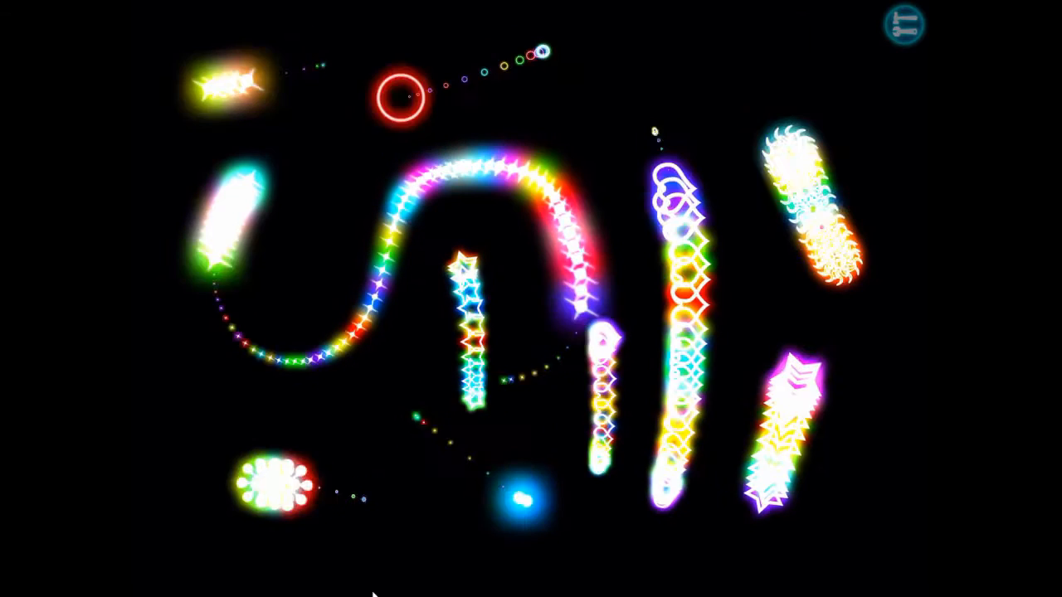
- Raise particle amount and size, and set colours to Fully Random with cycling shapes
{"action": "left_click", "coordinate": [907, 23]}
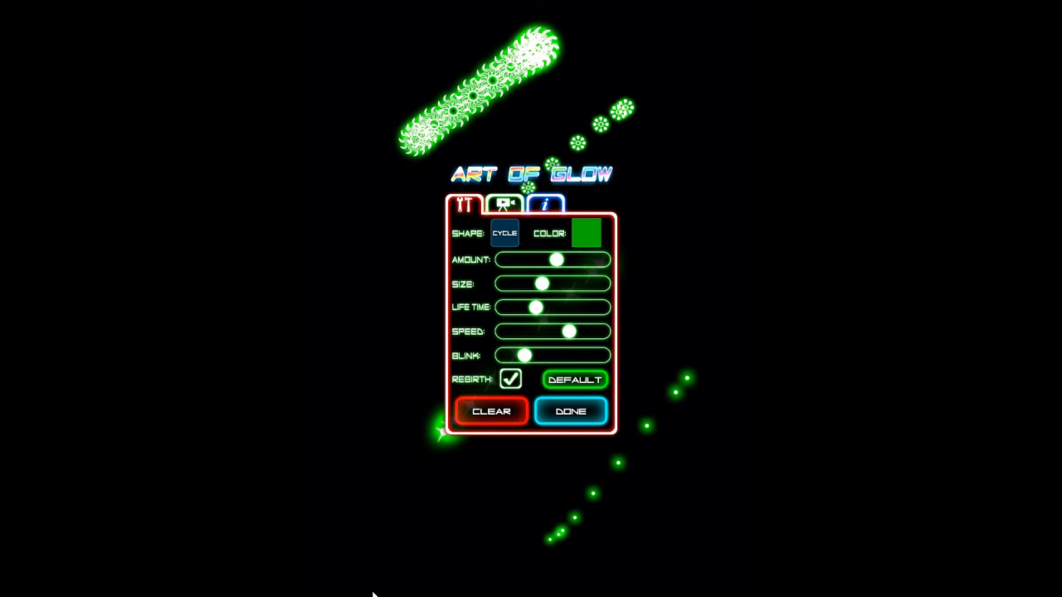
{"action": "left_click_drag", "start_coordinate": [556, 259], "coordinate": [590, 260]}
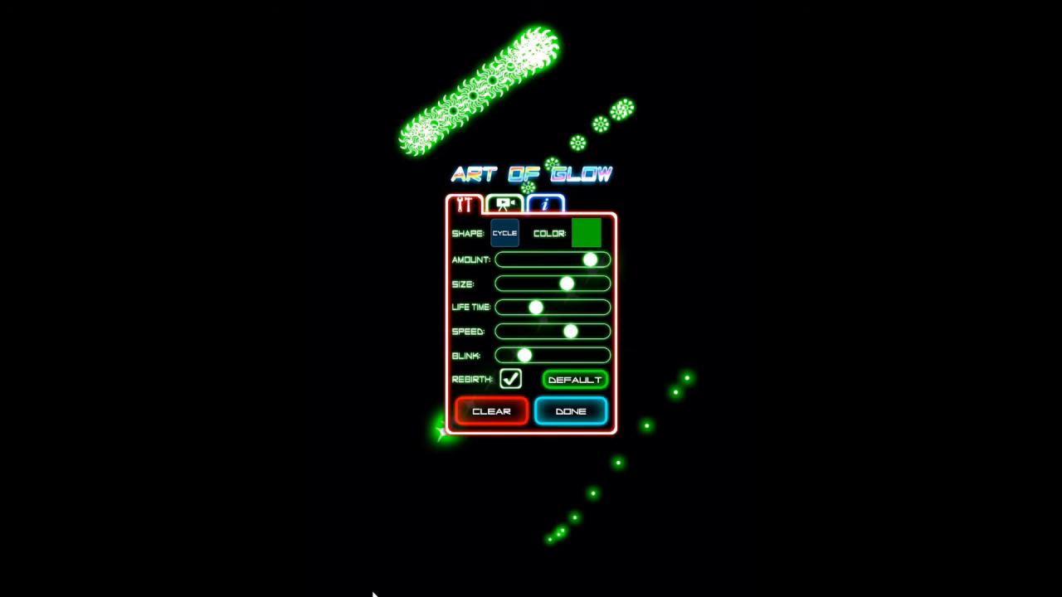
{"action": "left_click", "coordinate": [503, 233]}
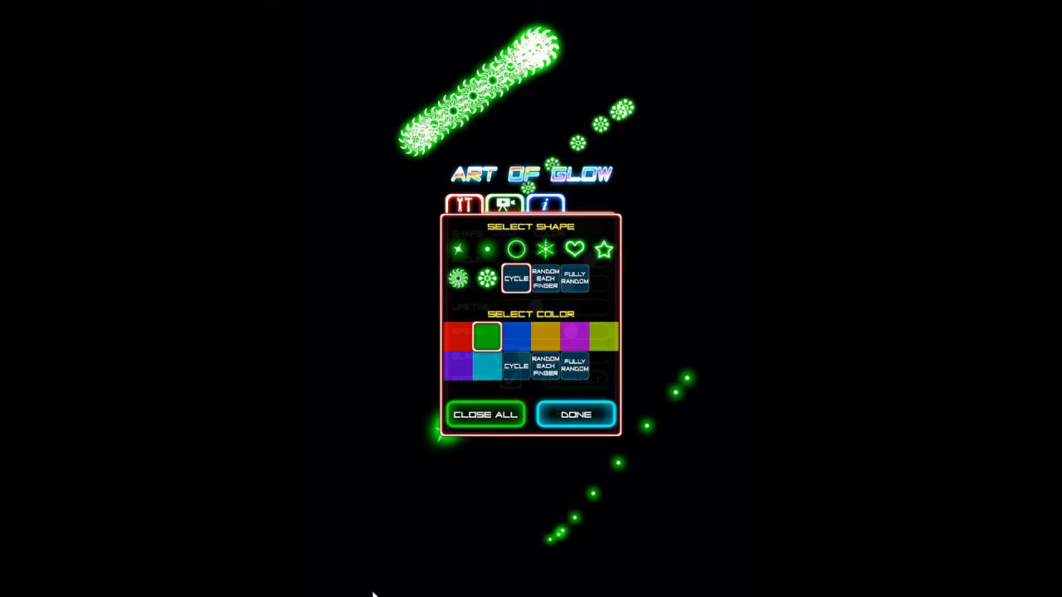
{"action": "left_click", "coordinate": [574, 366]}
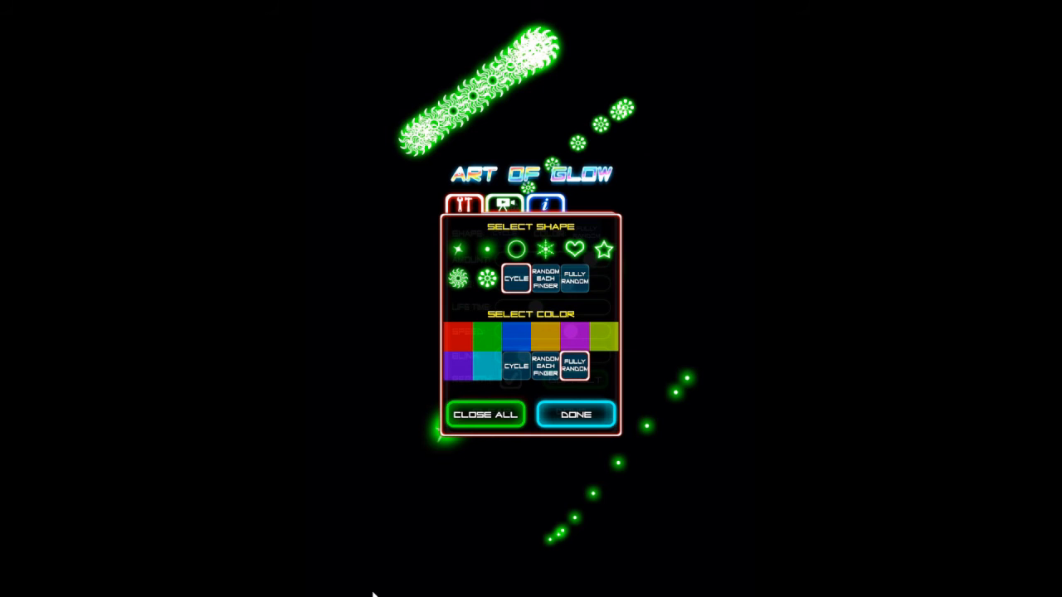
{"action": "left_click", "coordinate": [465, 204]}
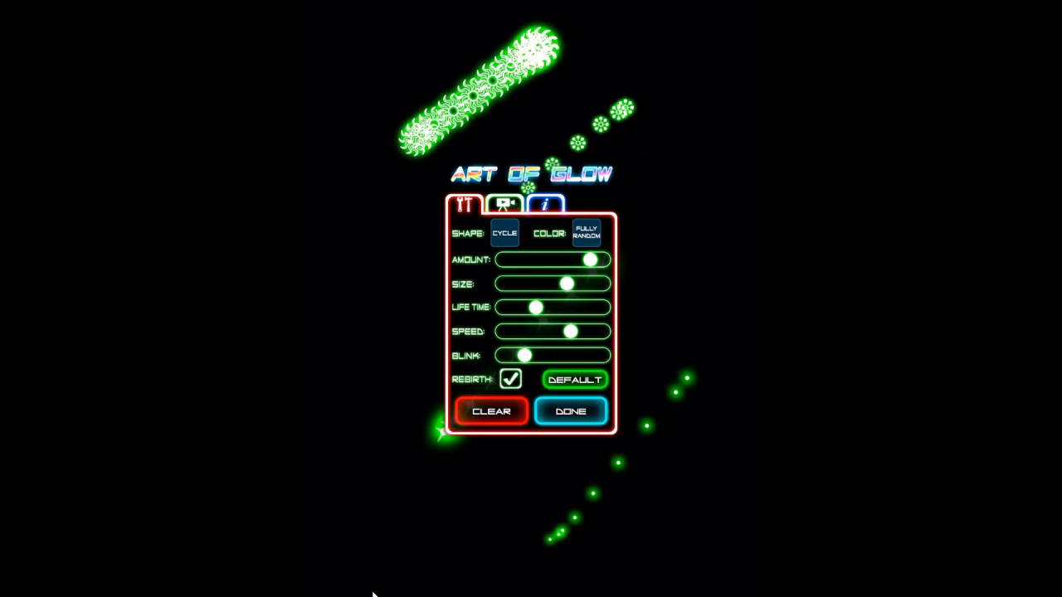
- Draw dense random-coloured strokes, then restore Default particle settings and draw anew
{"action": "left_click", "coordinate": [569, 410]}
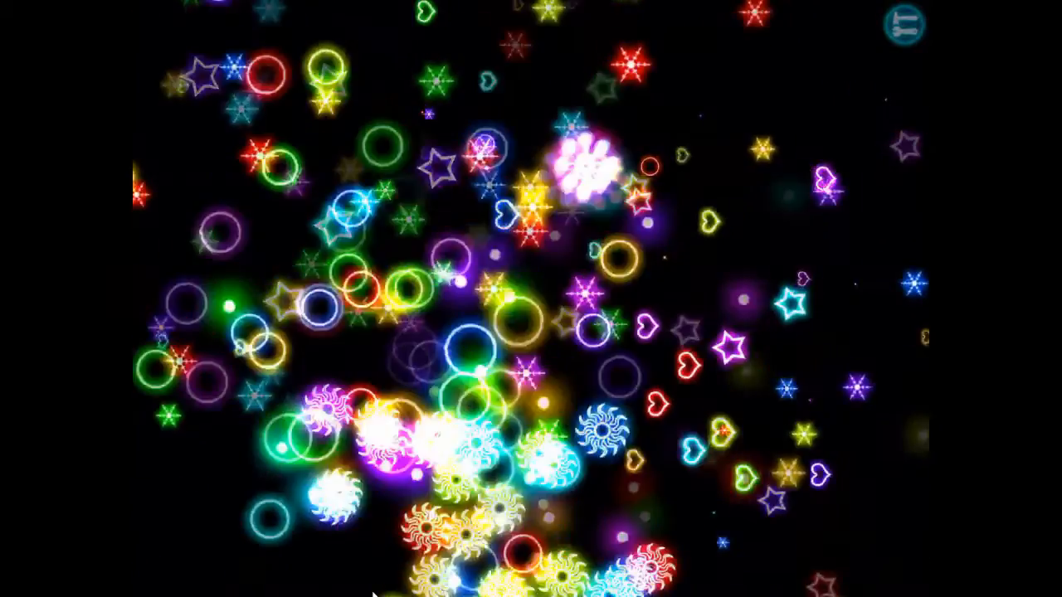
{"action": "left_click", "coordinate": [907, 21]}
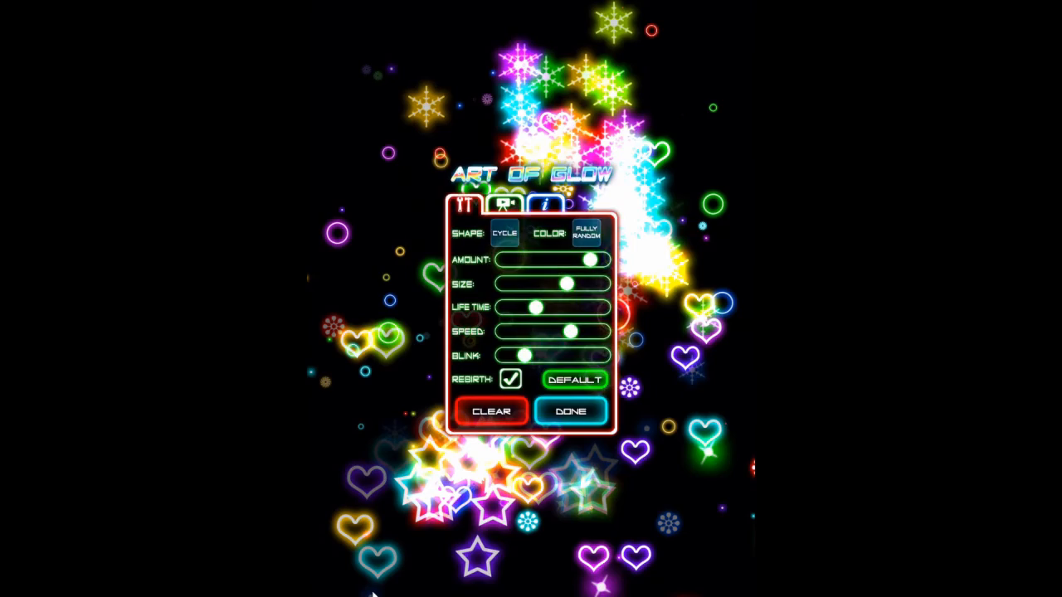
{"action": "left_click", "coordinate": [490, 412]}
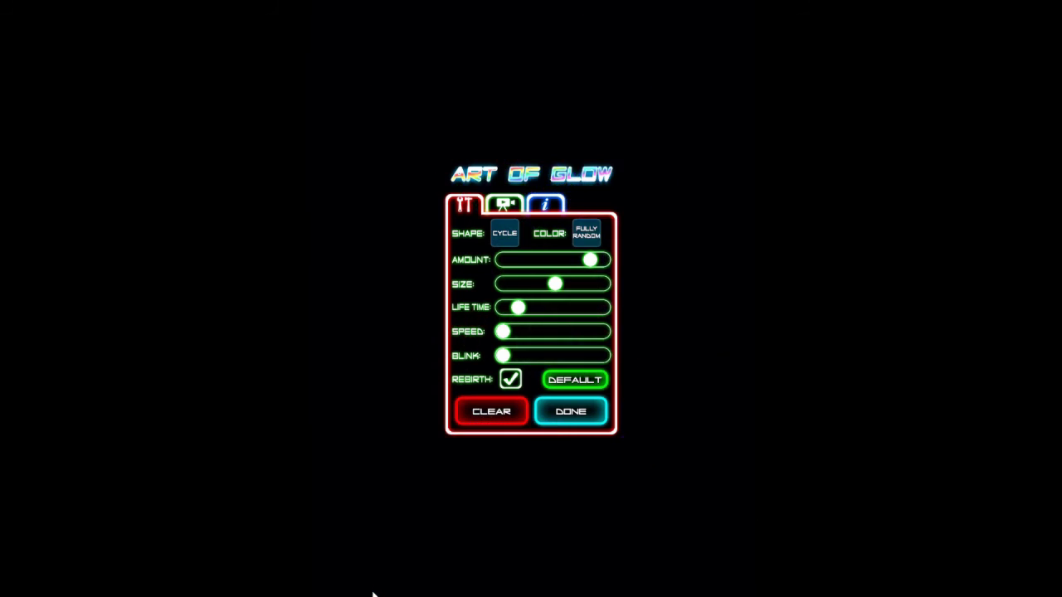
{"action": "left_click", "coordinate": [570, 411]}
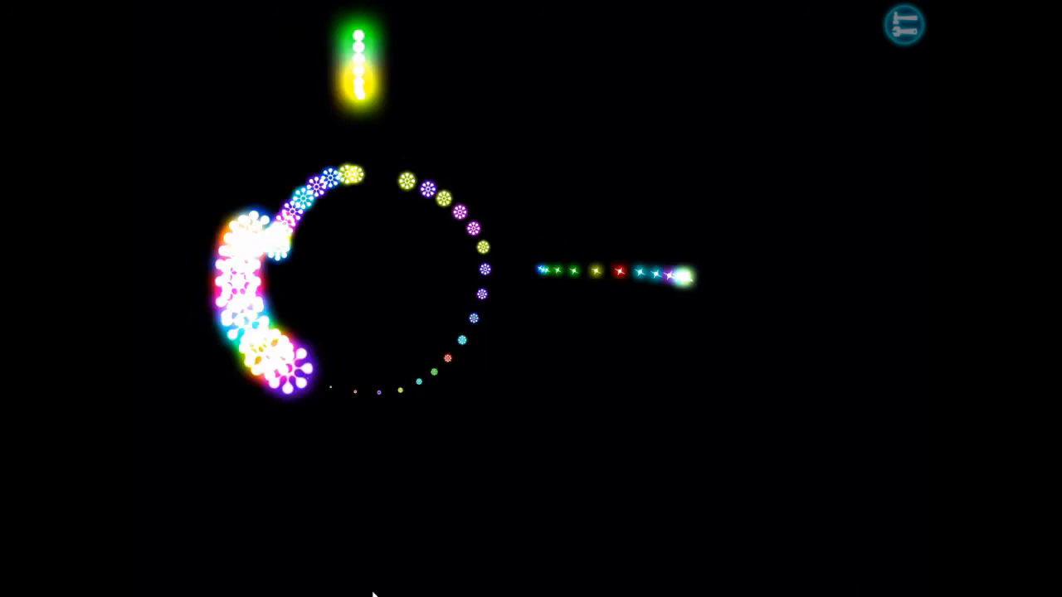